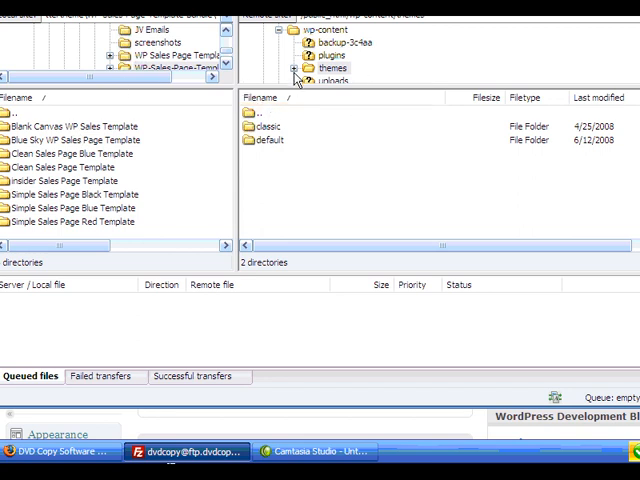
Step: Navigate the remote FileZilla pane into wp-content/themes/default
{"action": "left_click", "coordinate": [320, 28]}
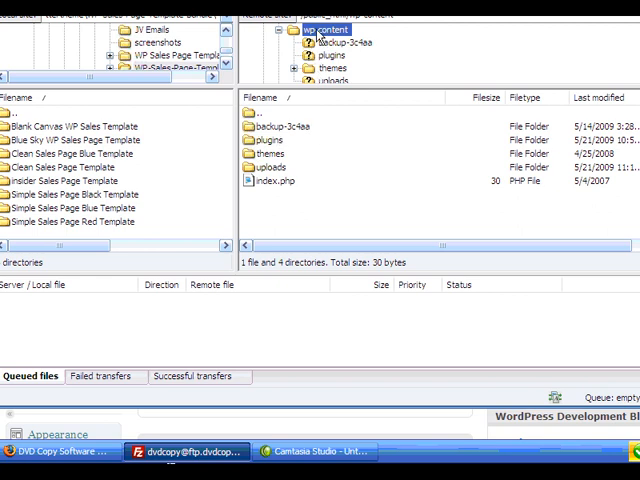
{"action": "mouse_move", "coordinate": [312, 48]}
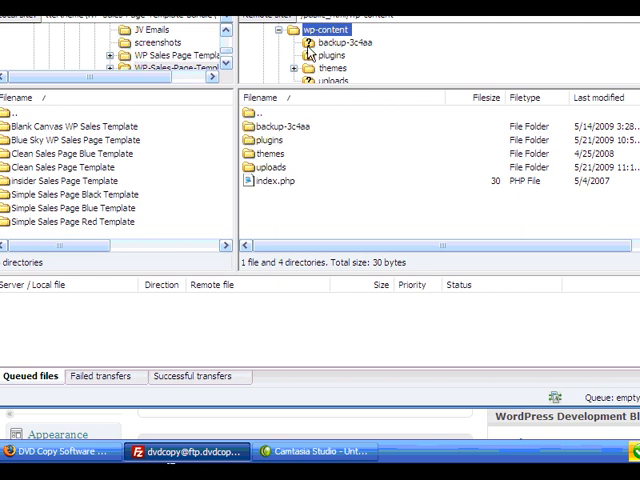
{"action": "left_click", "coordinate": [333, 68]}
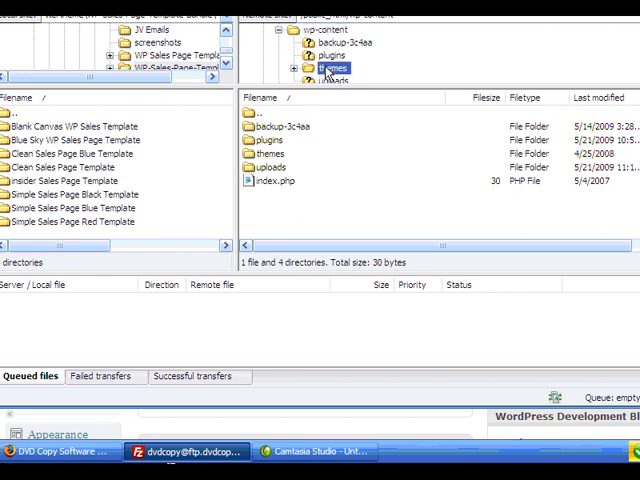
{"action": "double_click", "coordinate": [332, 67]}
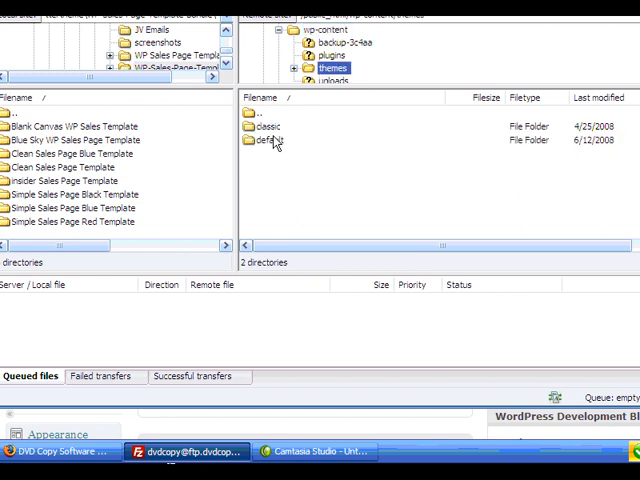
{"action": "mouse_move", "coordinate": [272, 141]}
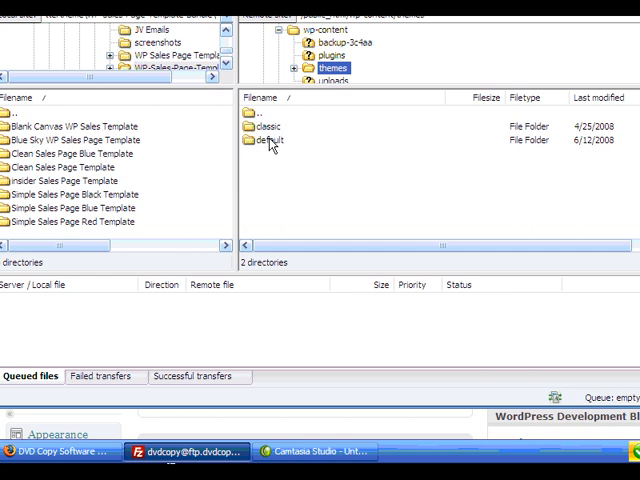
{"action": "left_click", "coordinate": [270, 140]}
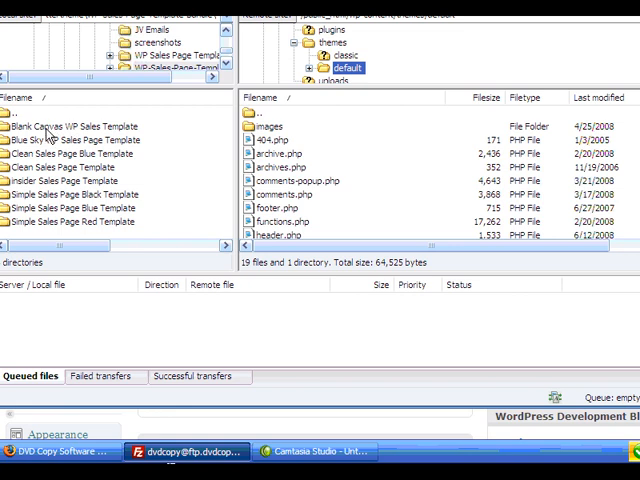
{"action": "mouse_move", "coordinate": [48, 135]}
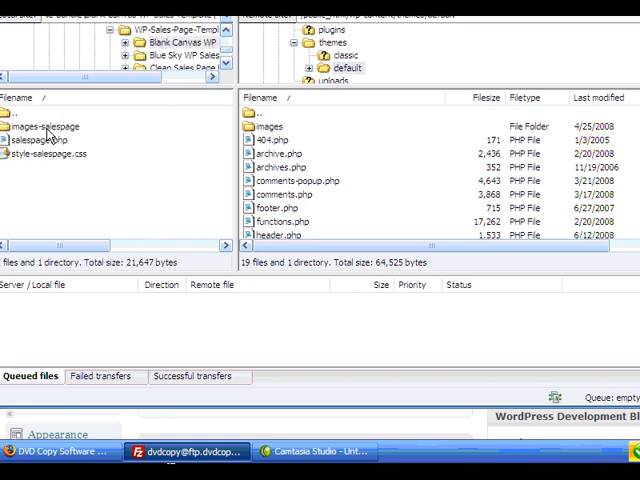
Step: Upload images-salespage, salespage.php and style-salespage.css into the remote default theme
{"action": "left_click", "coordinate": [45, 126]}
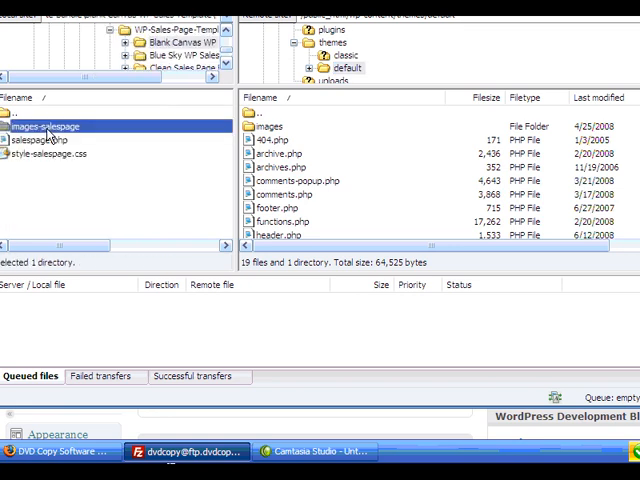
{"action": "mouse_move", "coordinate": [52, 162]}
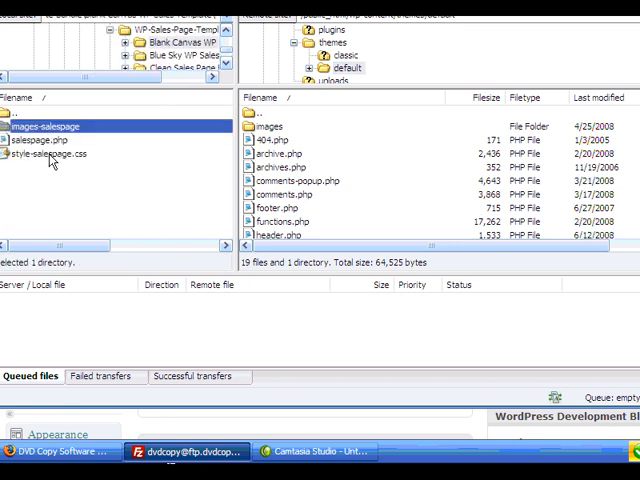
{"action": "right_click", "coordinate": [52, 153]}
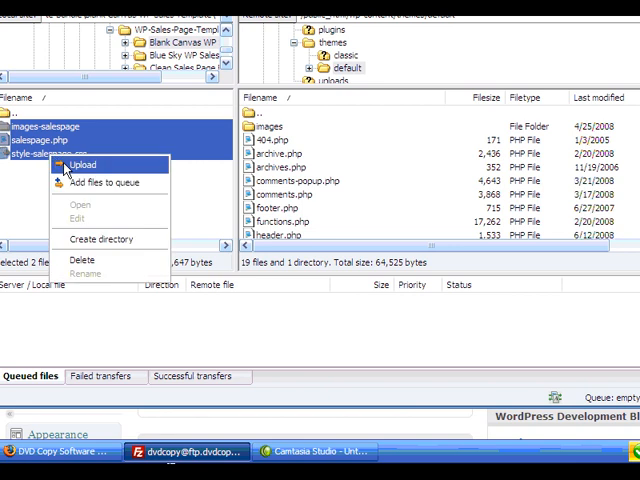
{"action": "left_click", "coordinate": [84, 164]}
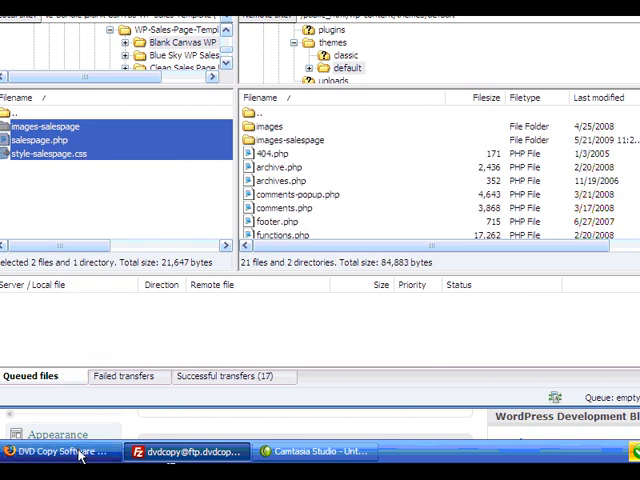
Step: Switch to the DVD Copy Software Reviews dashboard and choose Pages > Add New
{"action": "left_click", "coordinate": [63, 452]}
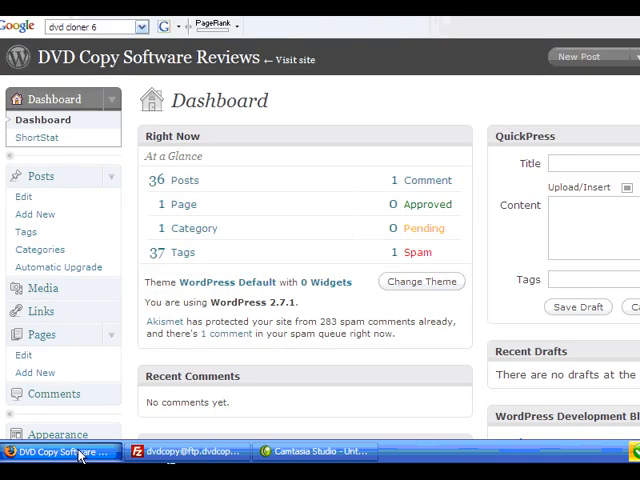
{"action": "scroll", "scroll_direction": "down", "scroll_amount": 3}
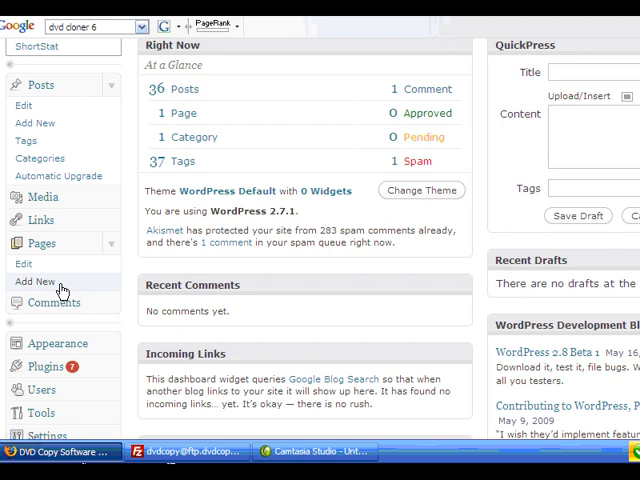
{"action": "mouse_move", "coordinate": [58, 291]}
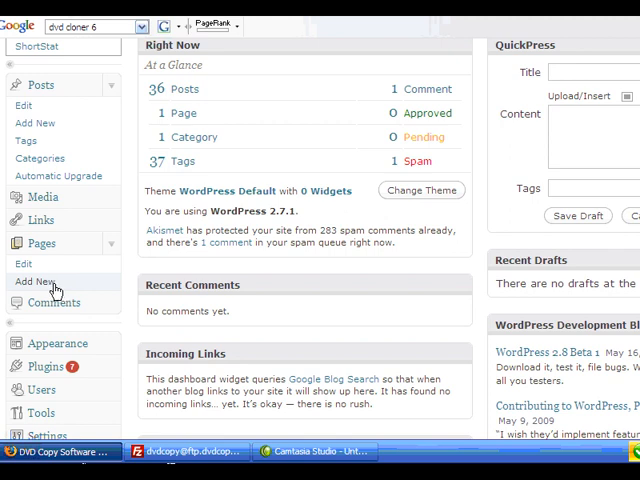
{"action": "left_click", "coordinate": [38, 281]}
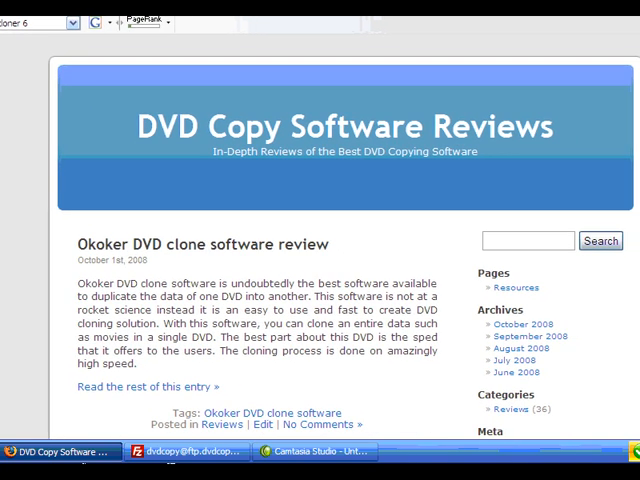
Step: Scroll down through the DVD Copy Software Reviews site page
{"action": "scroll", "scroll_direction": "down", "scroll_amount": 3}
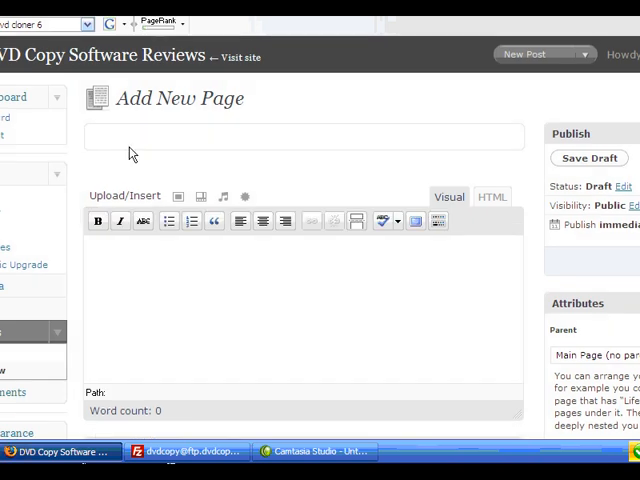
Step: Enter 'Best DVD Copy Software' as the page title, then click into the body
{"action": "type", "text": "B"}
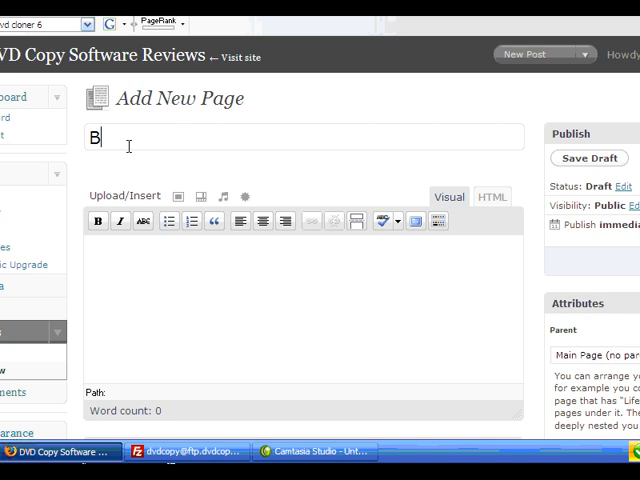
{"action": "type", "text": "est DVD"}
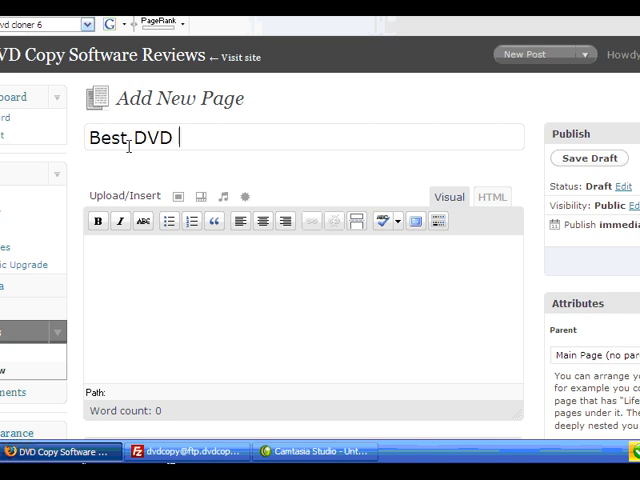
{"action": "type", "text": "Copy Software"}
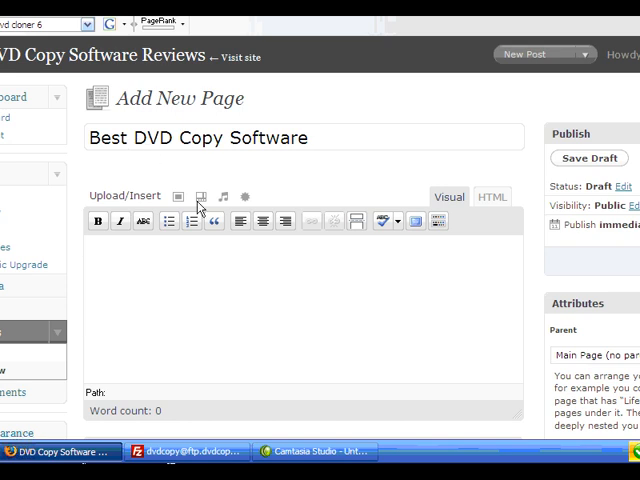
{"action": "left_click", "coordinate": [589, 158]}
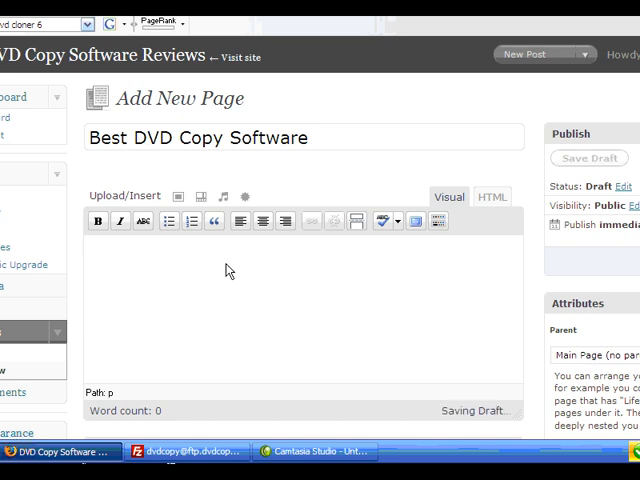
{"action": "mouse_move", "coordinate": [300, 358]}
{"action": "type", "text": "Do Not Buy Any DVD Copy Software Until You Read this Full Report."}
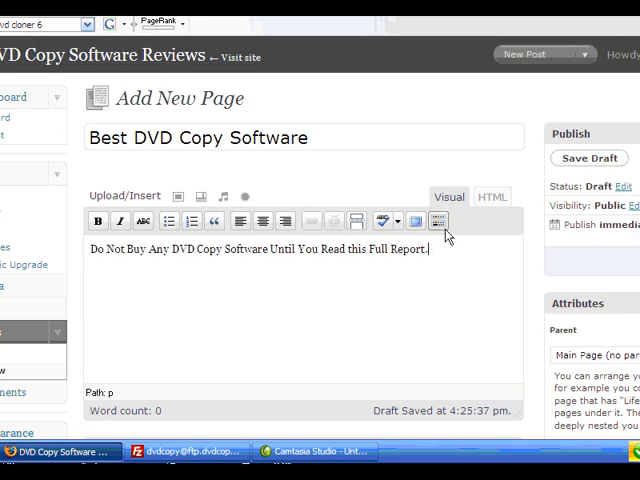
Step: Format 'Do Not Buy Any DVD Copy Software Until You Read this Full Report.' as Heading 5, next line Paragraph
{"action": "left_click", "coordinate": [437, 221]}
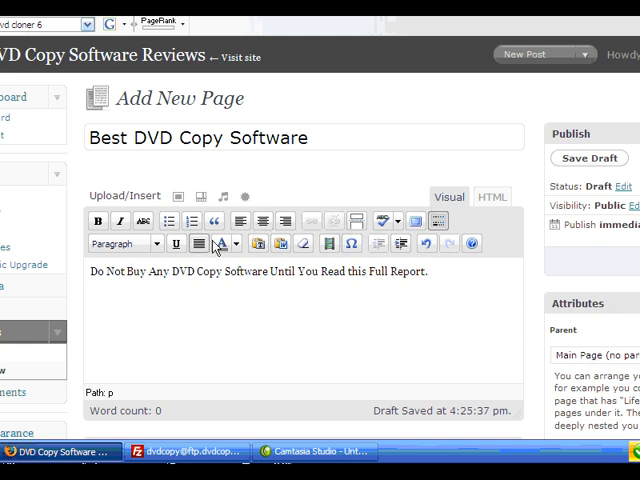
{"action": "triple_click", "coordinate": [256, 271]}
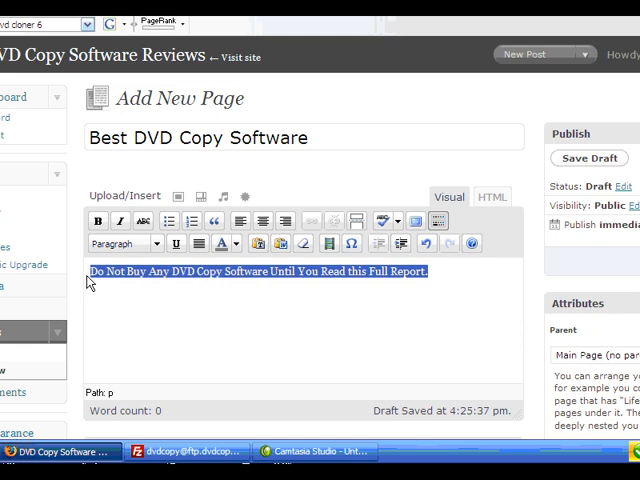
{"action": "left_click", "coordinate": [123, 244]}
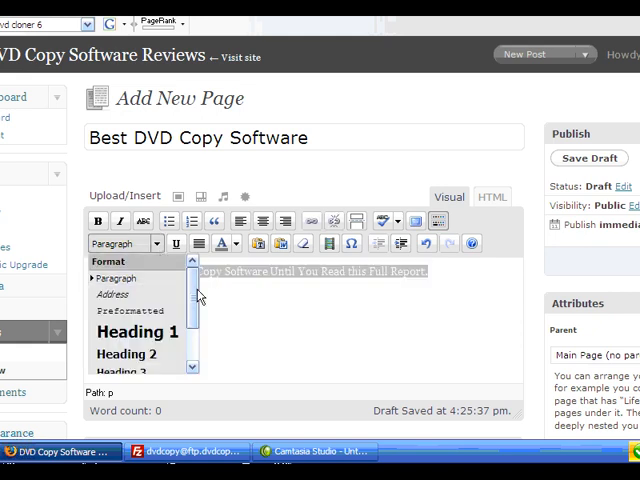
{"action": "scroll", "scroll_direction": "down", "scroll_amount": 3}
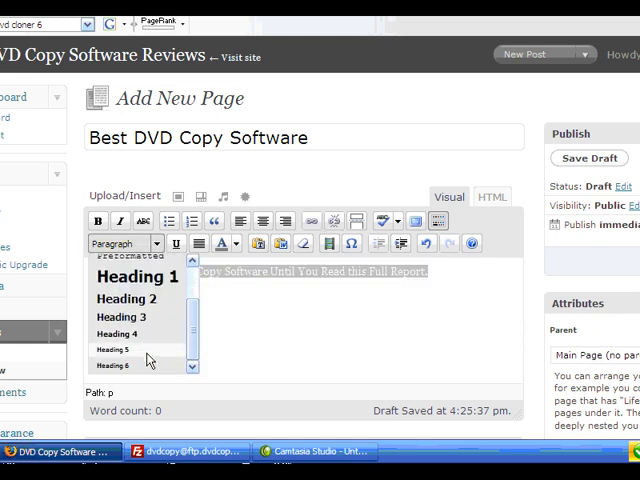
{"action": "left_click", "coordinate": [113, 349]}
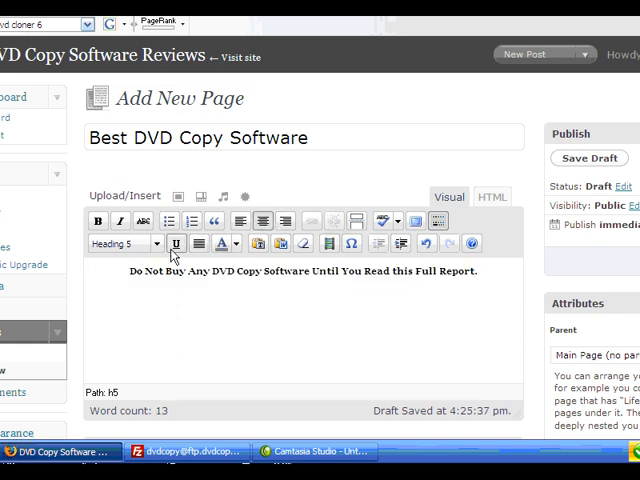
{"action": "left_click", "coordinate": [120, 243]}
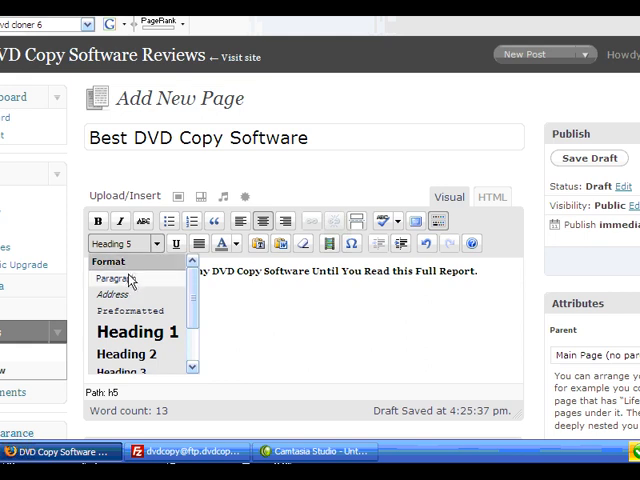
{"action": "left_click", "coordinate": [112, 277]}
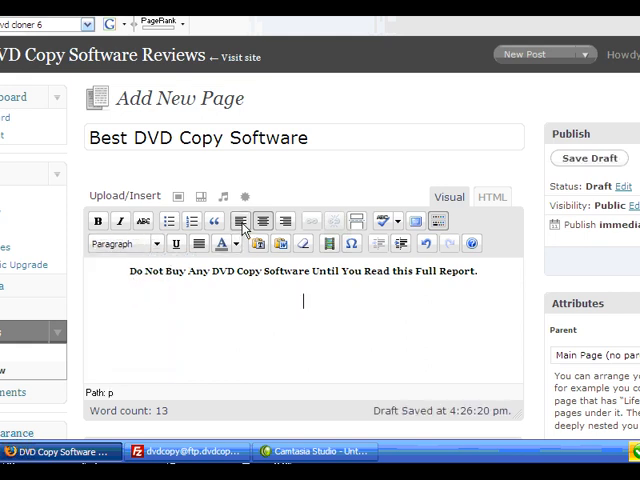
Step: Left-align the question line and format it as Heading 1
{"action": "left_click", "coordinate": [241, 221]}
{"action": "type", "text": "\"What is the Best DVD Copy Software to Make Backup Copies of All Your DVD Movies and Data?\""}
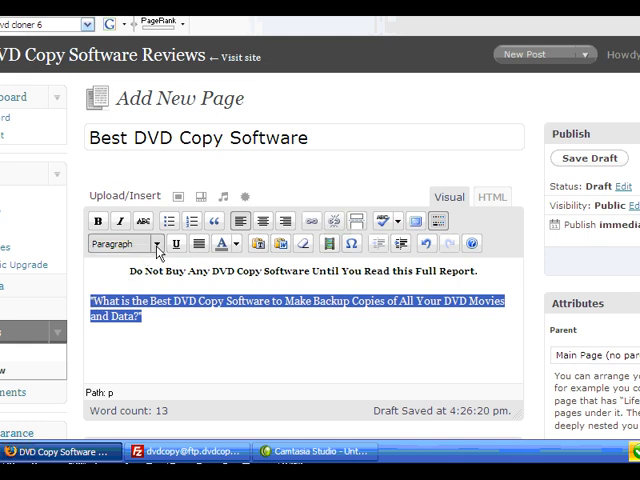
{"action": "left_click", "coordinate": [117, 244]}
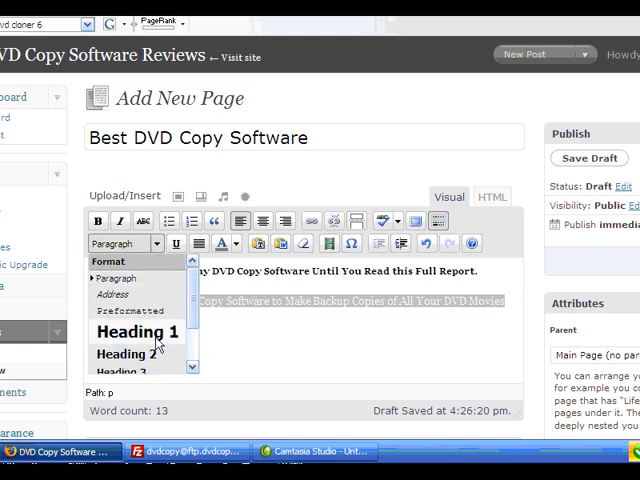
{"action": "left_click", "coordinate": [135, 331]}
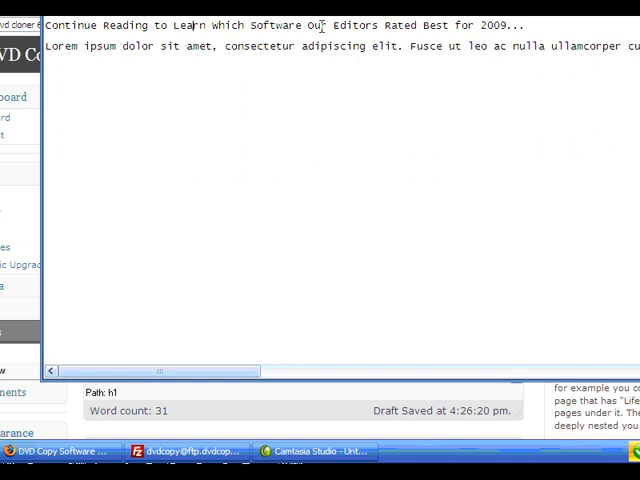
Step: Copy the Continue Reading teaser and lorem ipsum text from Notepad into the page
{"action": "triple_click", "coordinate": [280, 24]}
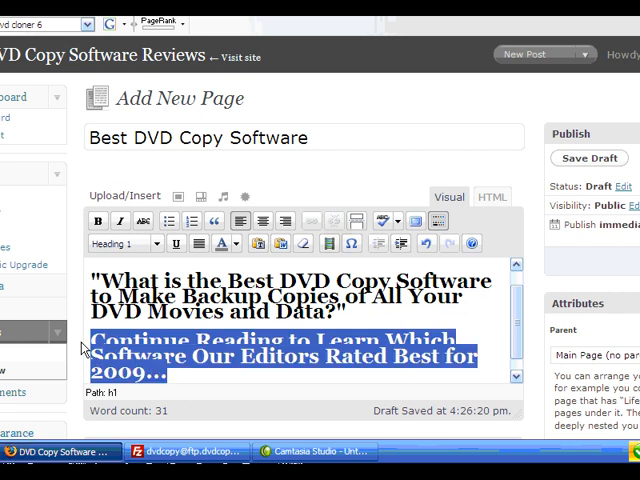
{"action": "left_click", "coordinate": [124, 243]}
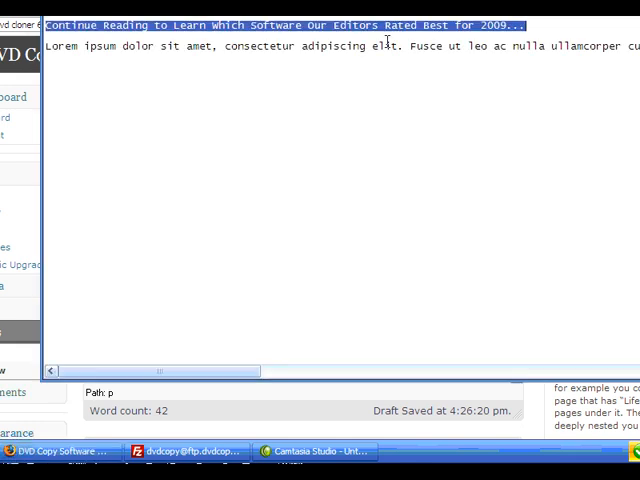
{"action": "double_click", "coordinate": [336, 46]}
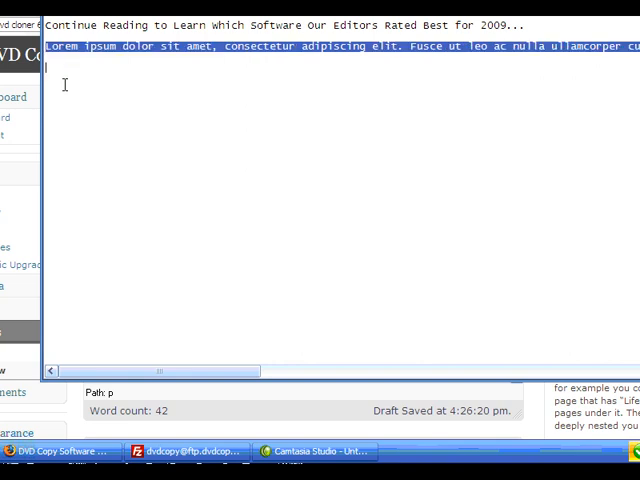
{"action": "left_click", "coordinate": [448, 196]}
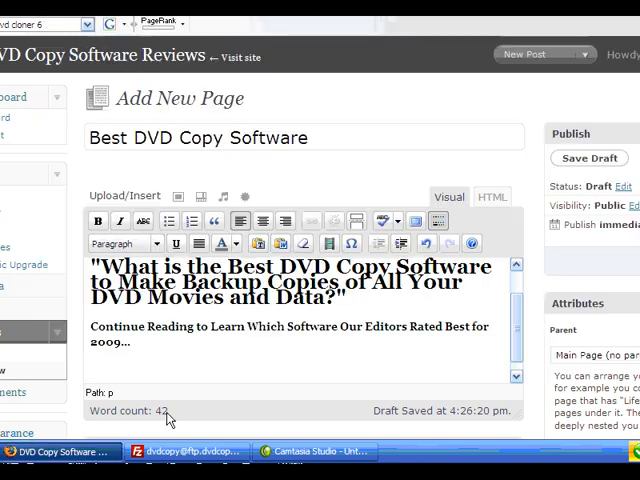
{"action": "mouse_move", "coordinate": [168, 374]}
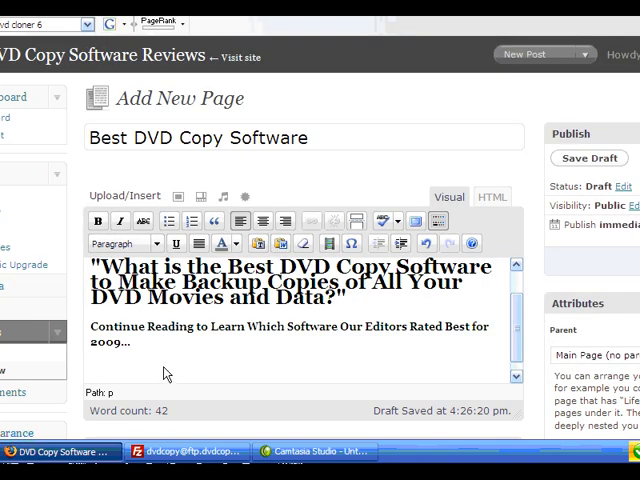
{"action": "scroll", "scroll_direction": "down", "scroll_amount": 3}
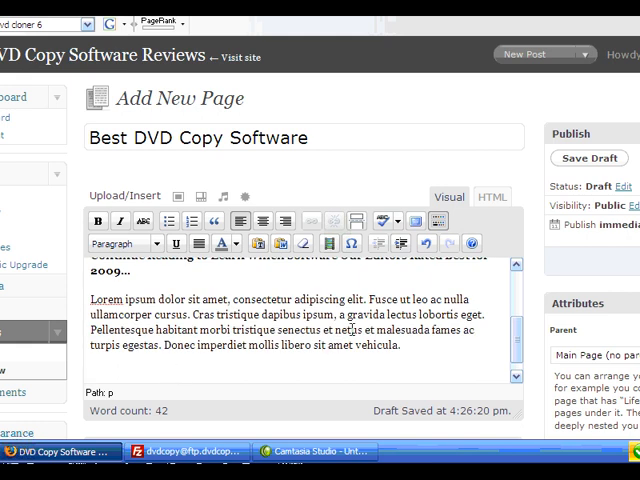
{"action": "scroll", "scroll_direction": "down", "scroll_amount": 3}
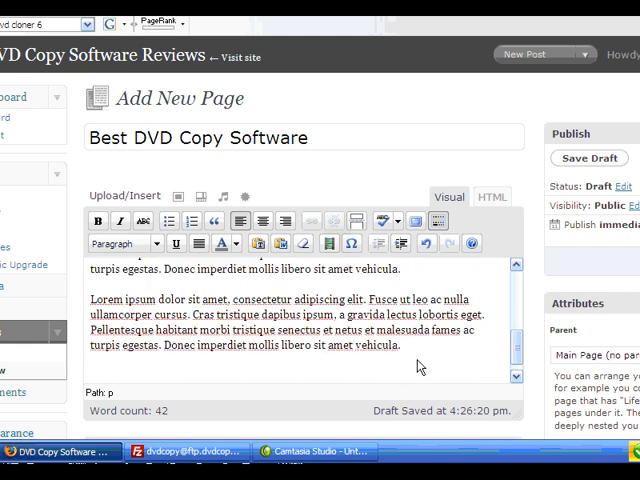
Step: Add more body text below and select the lorem ipsum paragraphs to indent
{"action": "left_click", "coordinate": [588, 158]}
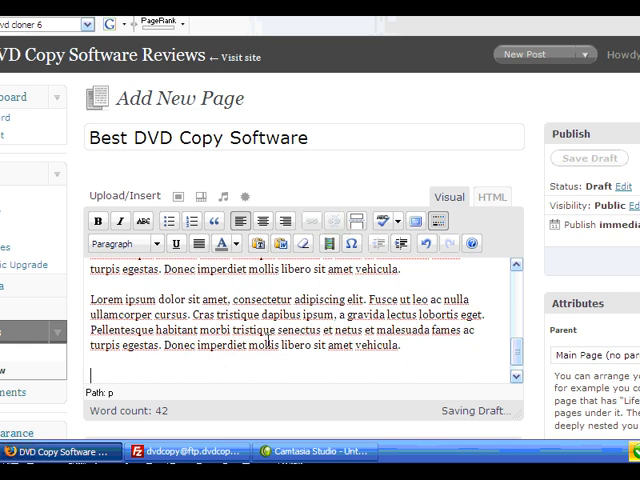
{"action": "left_click", "coordinate": [589, 158]}
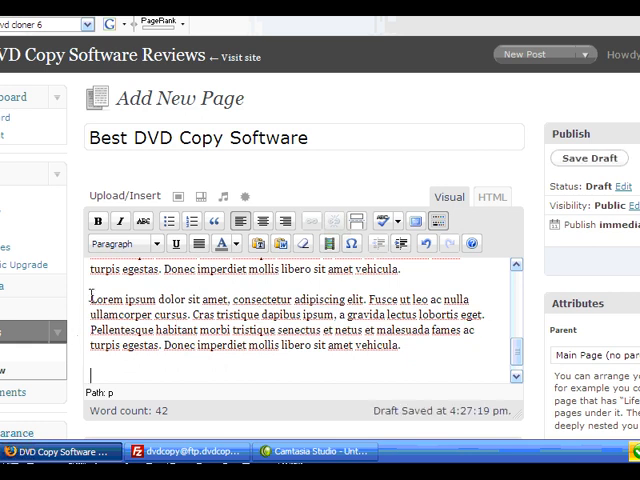
{"action": "left_click", "coordinate": [168, 221]}
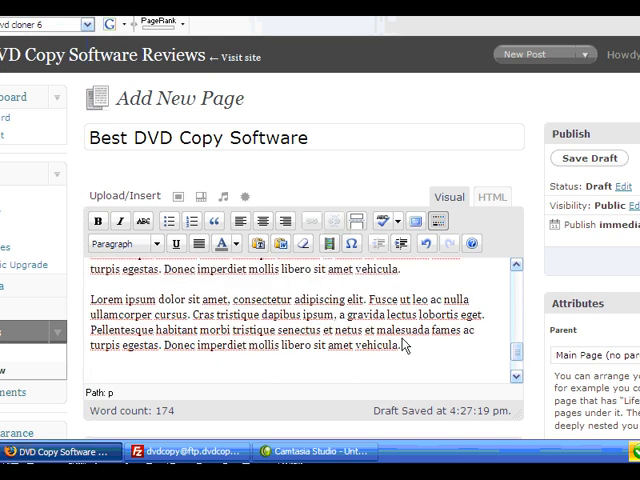
{"action": "left_click_drag", "start_coordinate": [88, 298], "coordinate": [407, 345]}
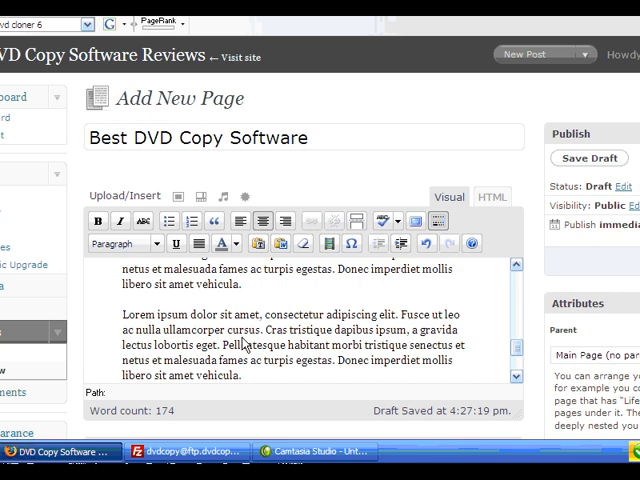
{"action": "scroll", "scroll_direction": "down", "scroll_amount": 3}
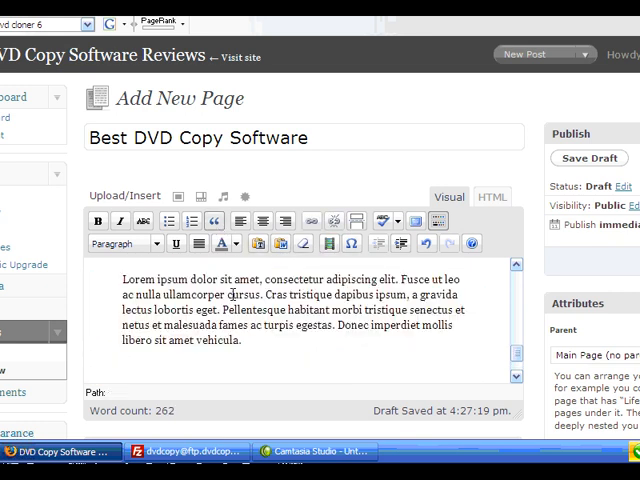
{"action": "scroll", "scroll_direction": "down", "scroll_amount": 3}
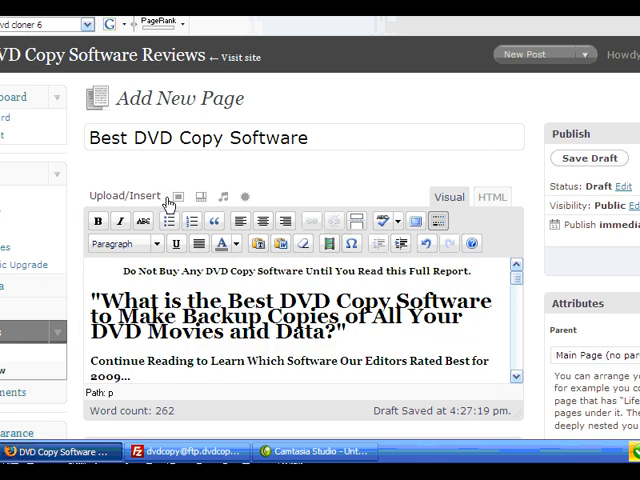
Step: Insert the dvd-cloner image from the Media Library, right-aligned at full size
{"action": "left_click", "coordinate": [178, 196]}
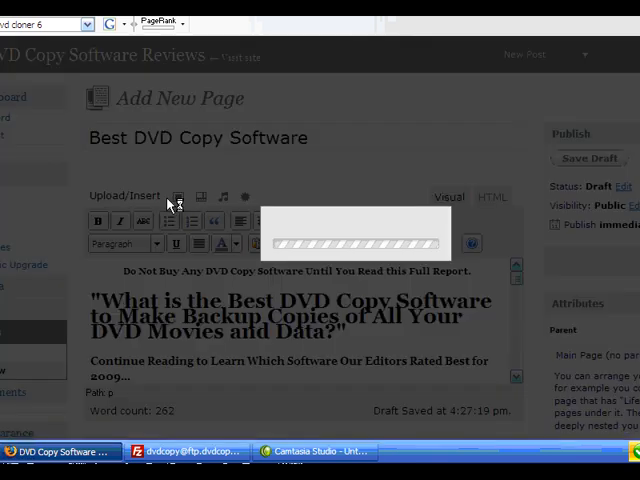
{"action": "left_click", "coordinate": [178, 196]}
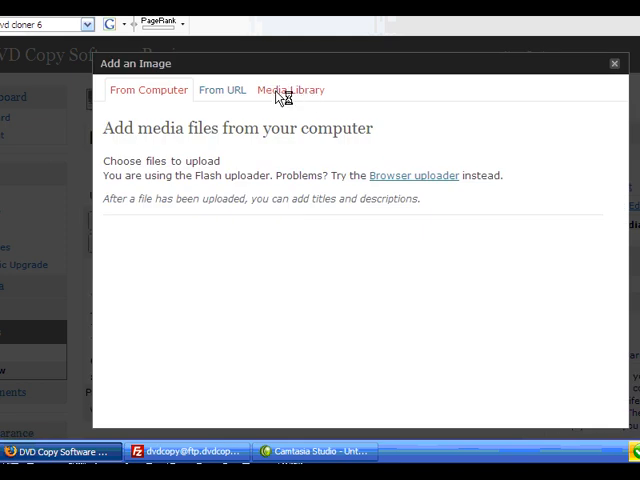
{"action": "left_click", "coordinate": [289, 89]}
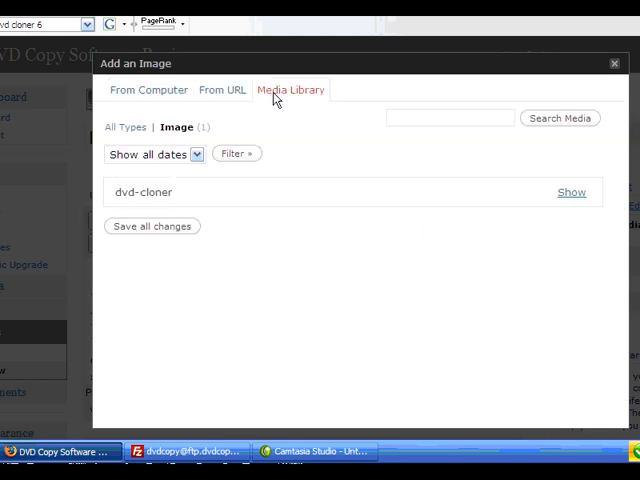
{"action": "left_click", "coordinate": [570, 192]}
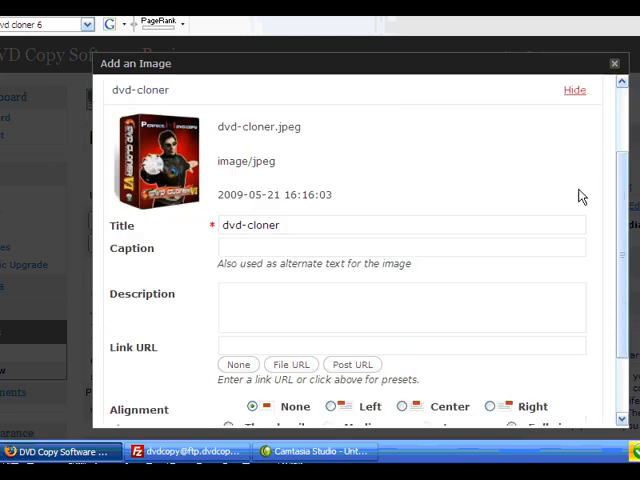
{"action": "scroll", "scroll_direction": "down", "scroll_amount": 3}
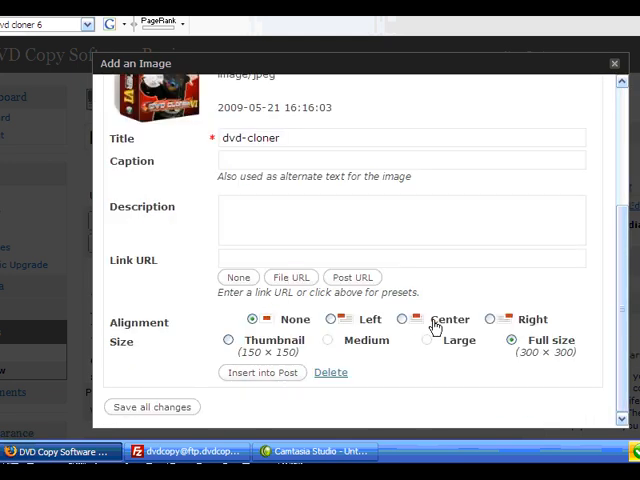
{"action": "left_click", "coordinate": [489, 319]}
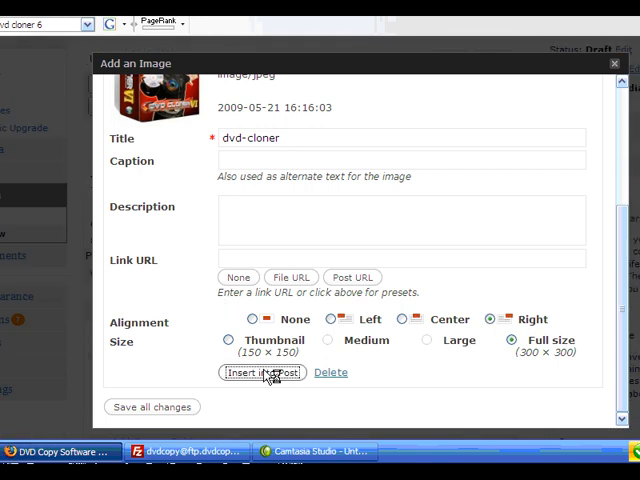
{"action": "left_click", "coordinate": [262, 372]}
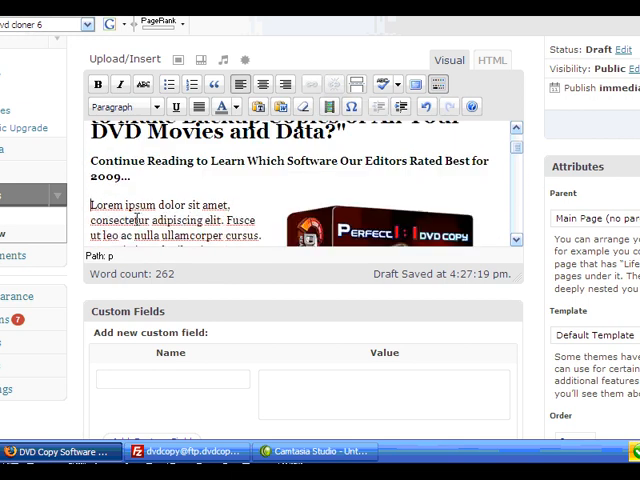
{"action": "mouse_move", "coordinate": [408, 224]}
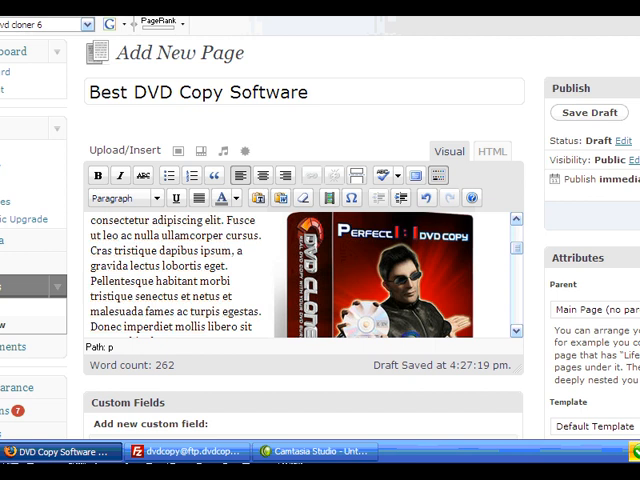
{"action": "mouse_move", "coordinate": [630, 202]}
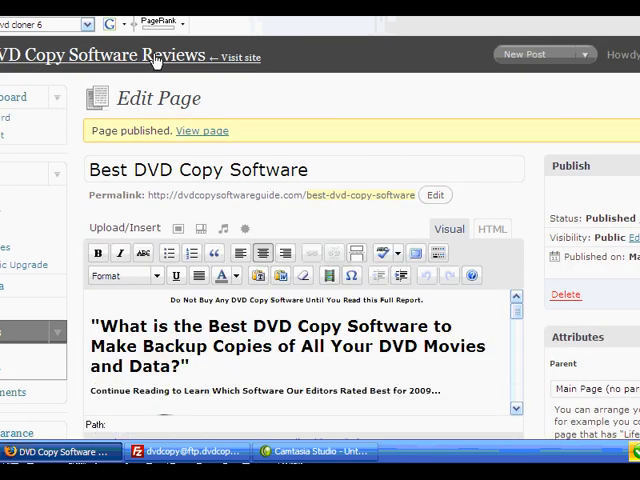
Step: Open the Best DVD Copy Software page from the live site's Pages sidebar and scroll through it
{"action": "left_click", "coordinate": [237, 57]}
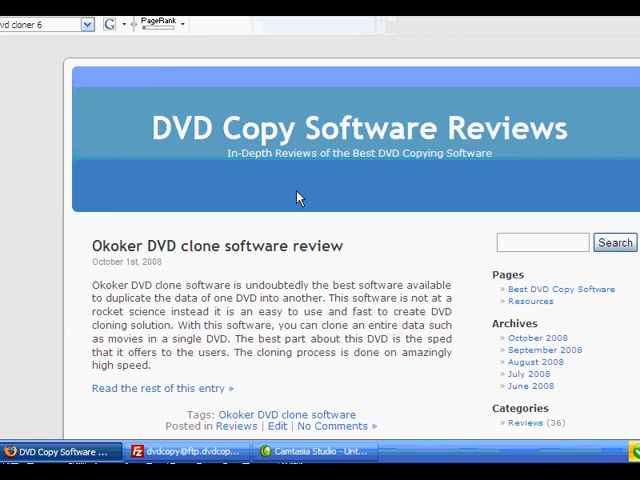
{"action": "scroll", "scroll_direction": "down", "scroll_amount": 3}
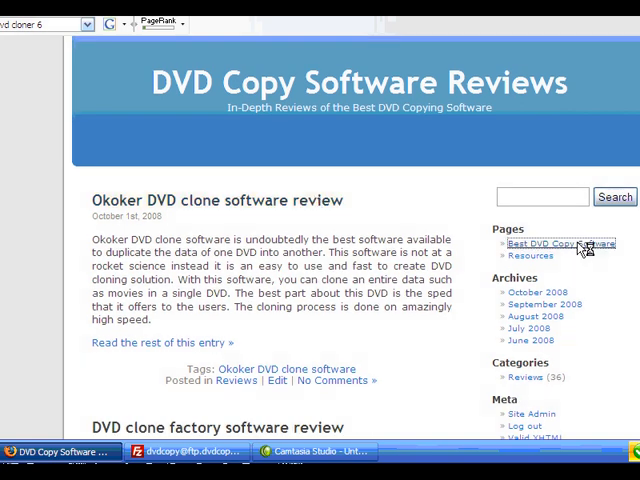
{"action": "left_click", "coordinate": [559, 243]}
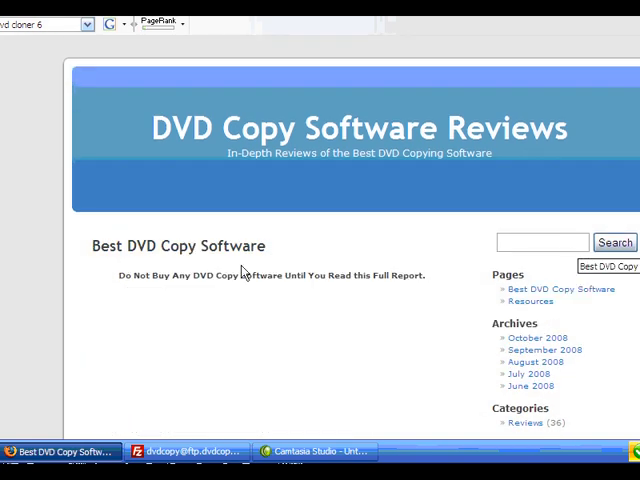
{"action": "scroll", "scroll_direction": "down", "scroll_amount": 3}
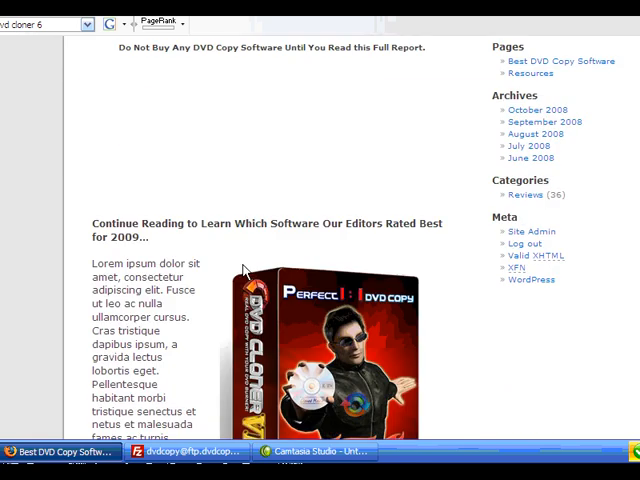
{"action": "scroll", "scroll_direction": "down", "scroll_amount": 3}
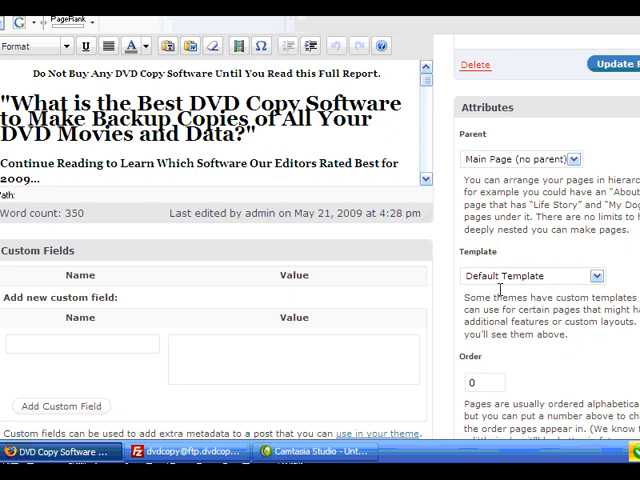
Step: Set the page template to Blank Sales Page Template, then visit the live site
{"action": "left_click", "coordinate": [530, 275]}
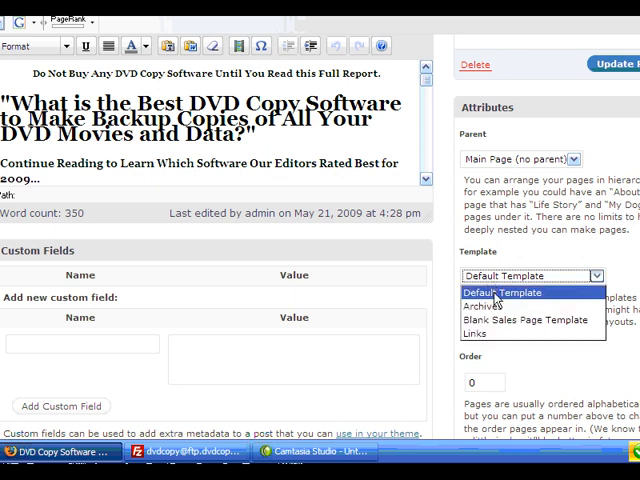
{"action": "left_click", "coordinate": [537, 320]}
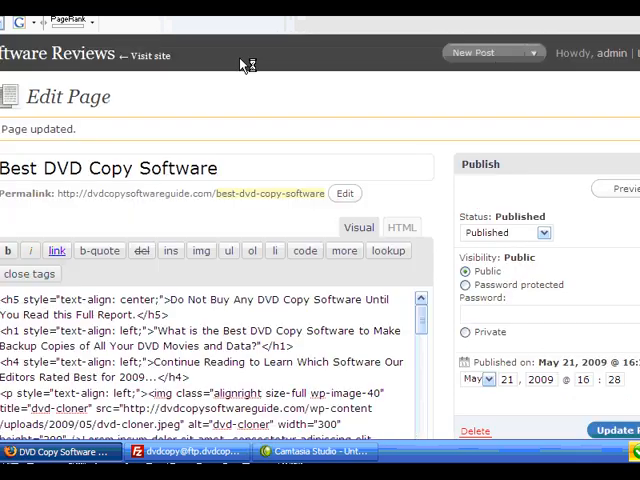
{"action": "left_click", "coordinate": [358, 227]}
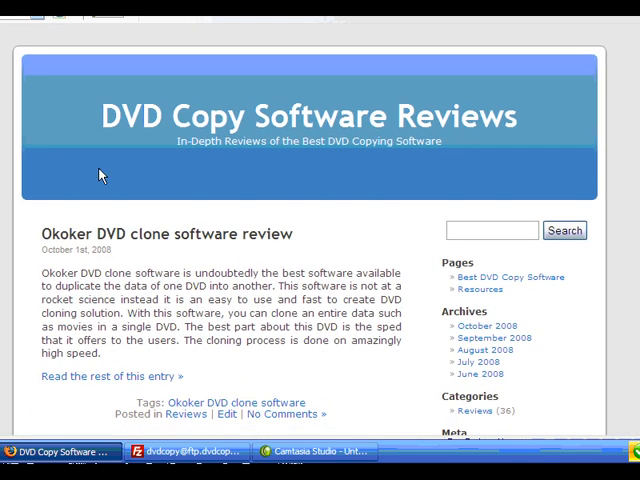
{"action": "mouse_move", "coordinate": [495, 266]}
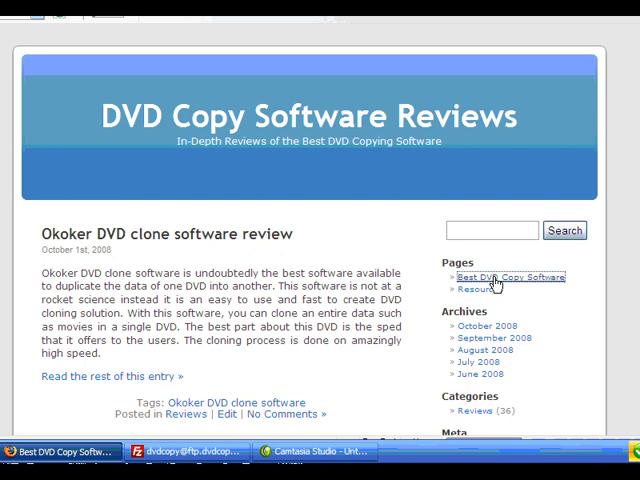
Step: View the live Best DVD Copy Software page and scroll through its sales-page layout
{"action": "left_click", "coordinate": [511, 277]}
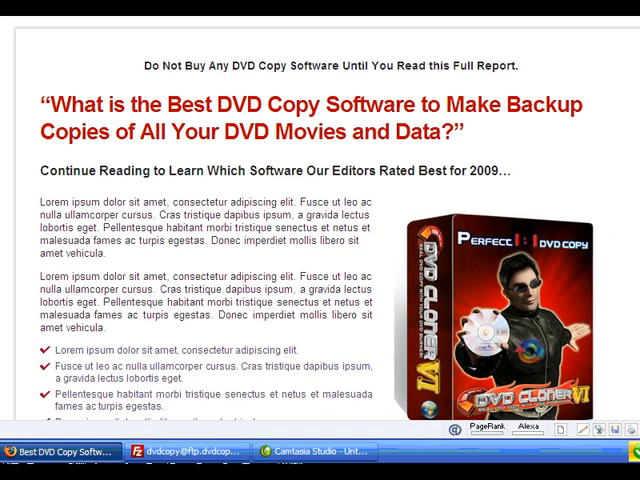
{"action": "scroll", "scroll_direction": "down", "scroll_amount": 3}
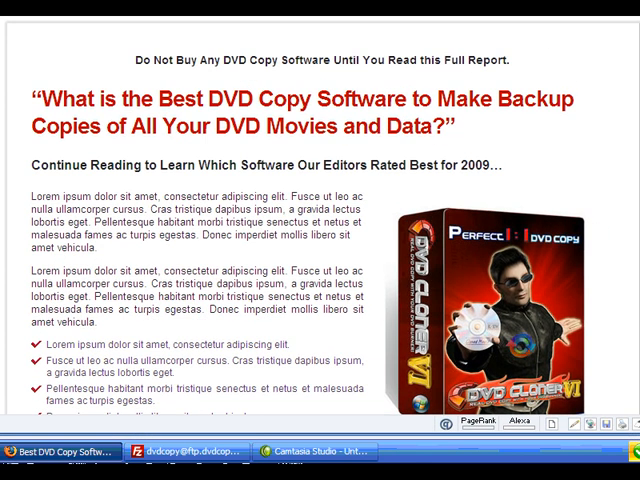